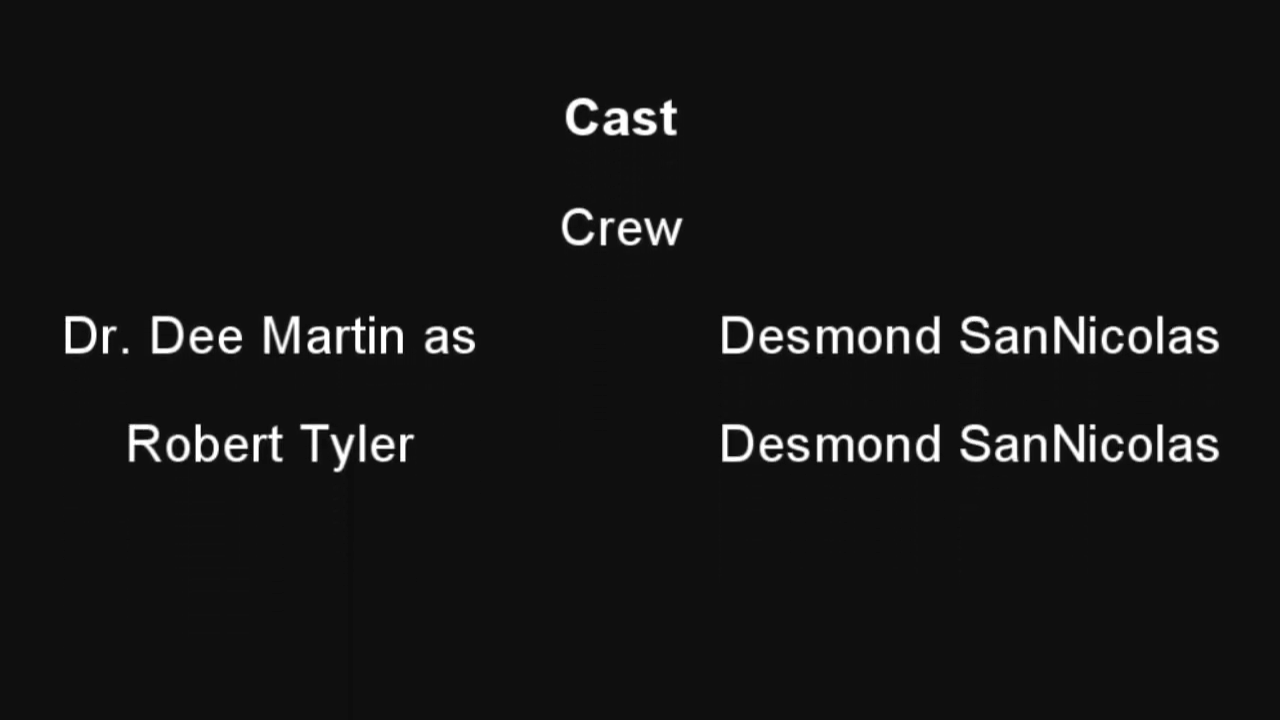
{"action": "scroll", "scroll_direction": "down", "scroll_amount": 3}
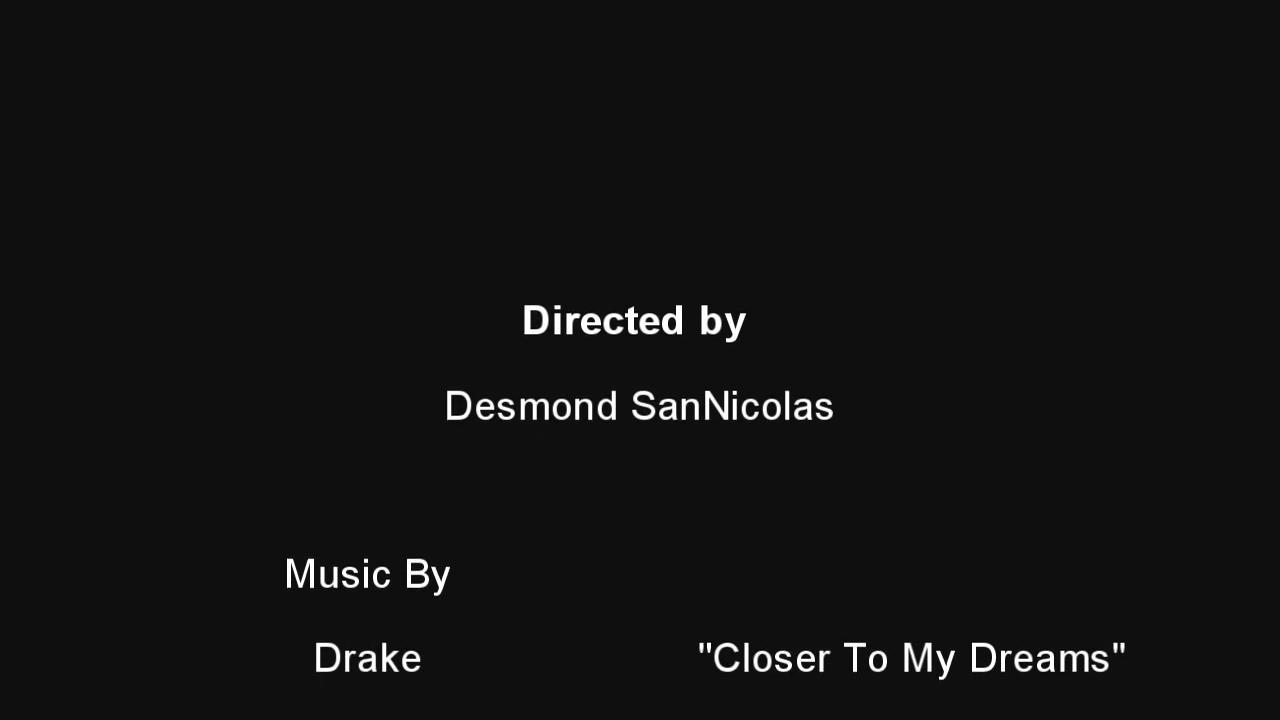
{"action": "scroll", "scroll_direction": "down", "scroll_amount": 3}
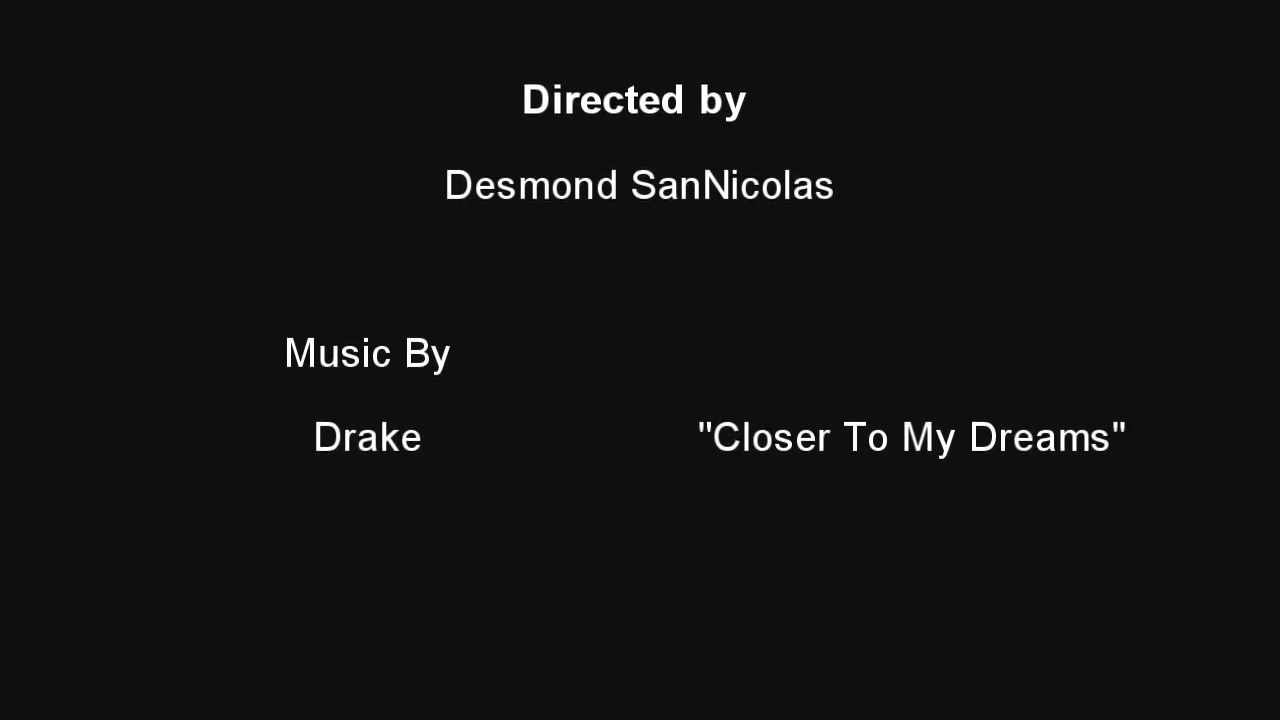